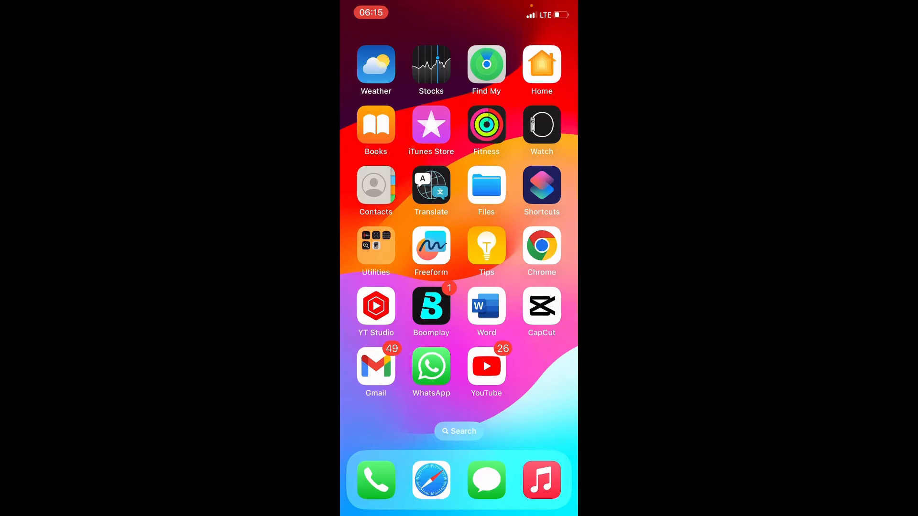
# - Launch WhatsApp from the home screen to reach its Chats list
pyautogui.click(431, 369)
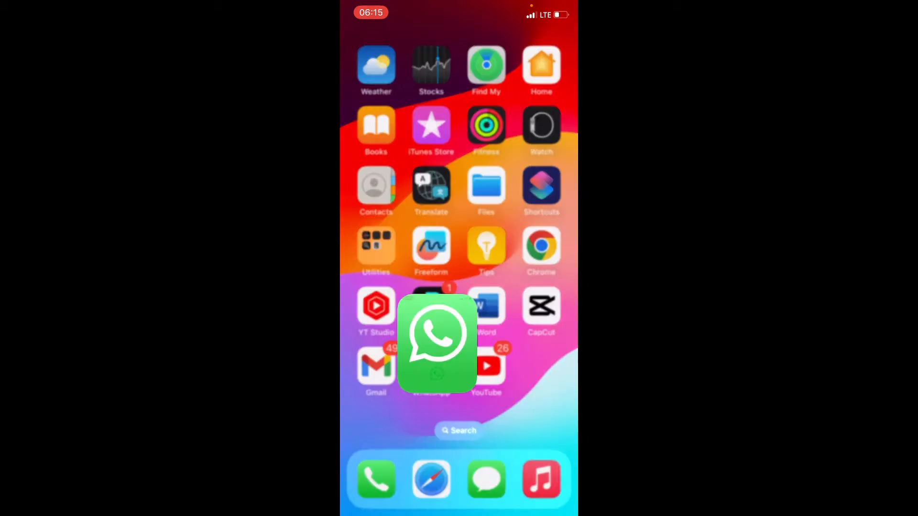
pyautogui.click(436, 343)
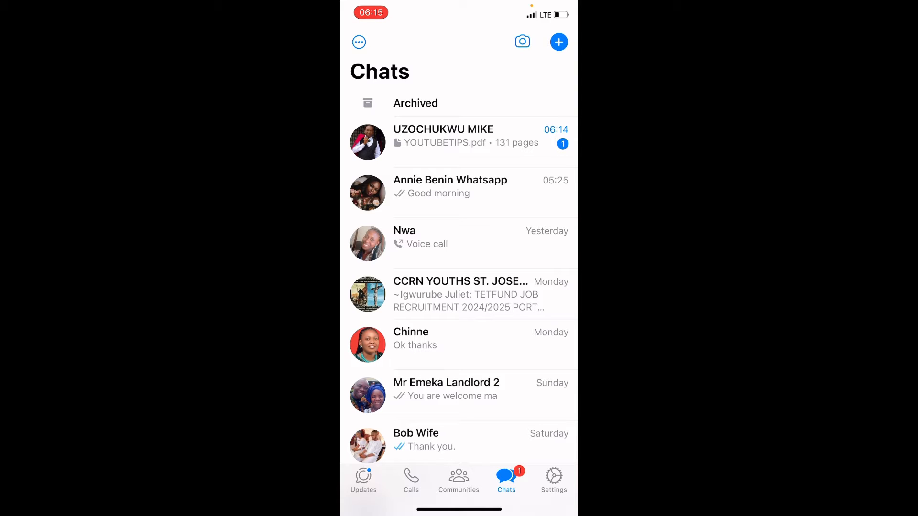
# - Open the chat with YOUTUBETIPS.pdf, long-press the PDF message and choose Select
pyautogui.click(443, 136)
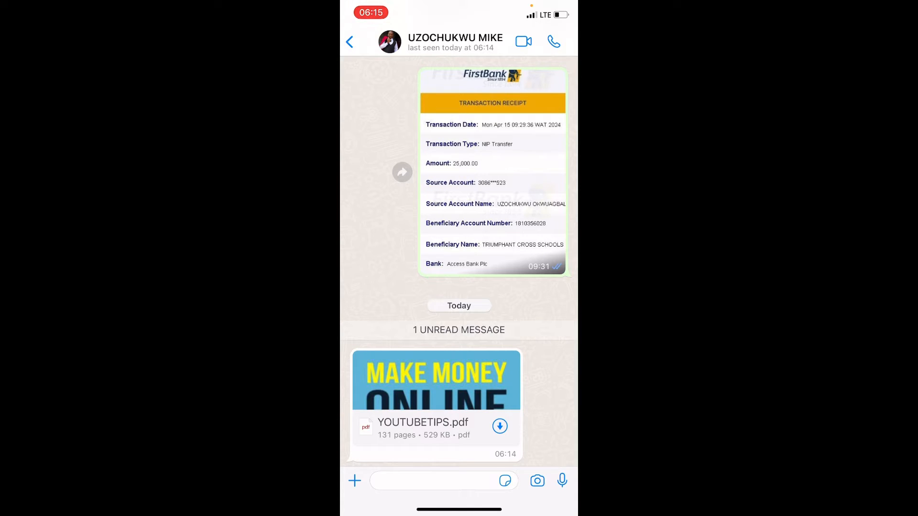
pyautogui.click(499, 425)
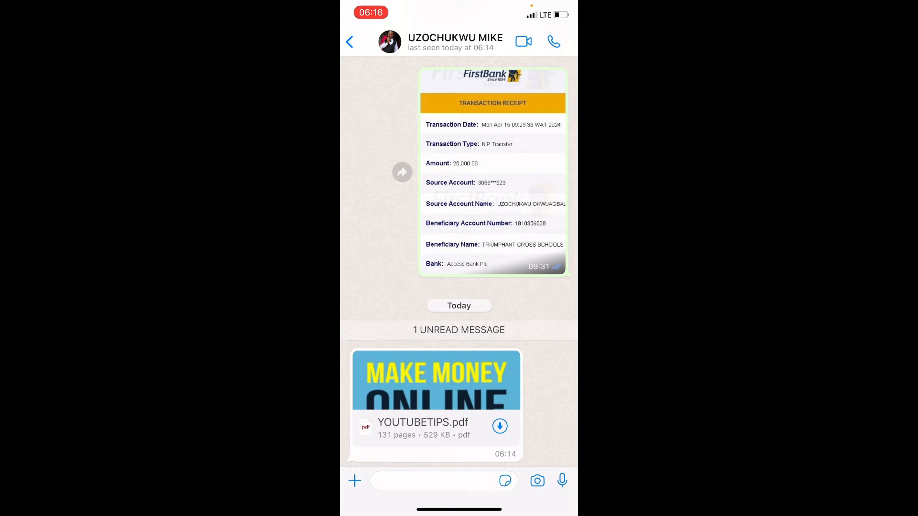
pyautogui.click(499, 425)
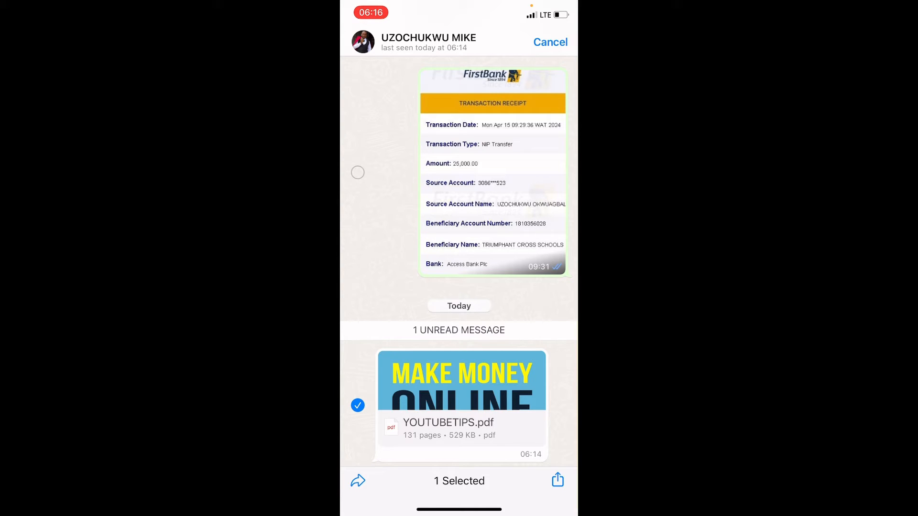
# - Bring up the iOS share sheet for the selected YOUTUBETIPS PDF
pyautogui.click(358, 405)
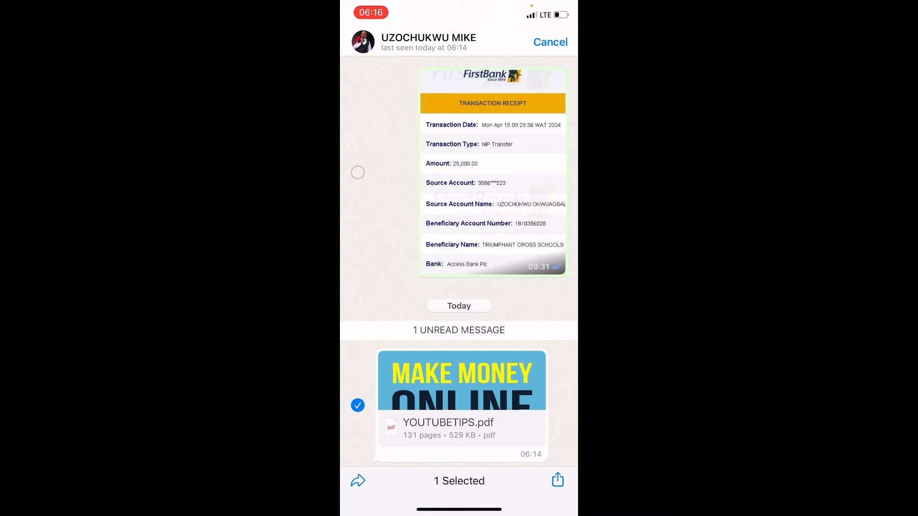
pyautogui.click(557, 480)
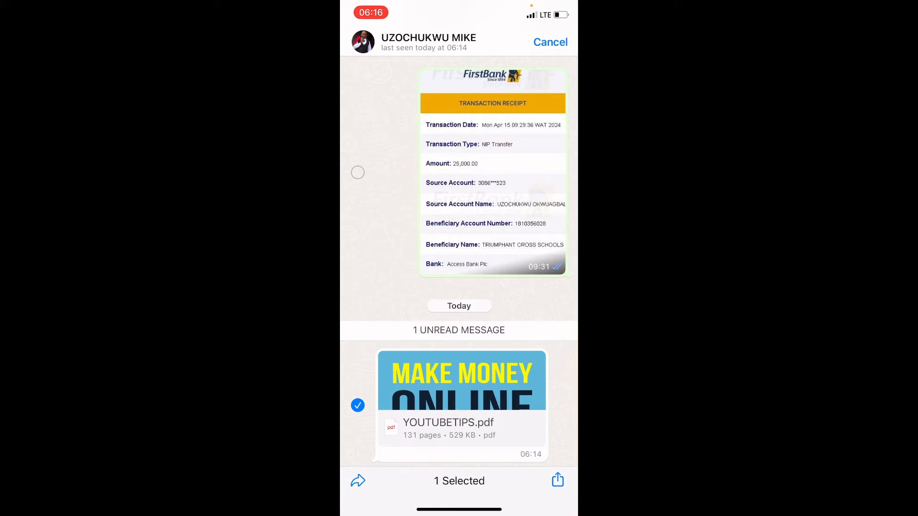
pyautogui.click(557, 480)
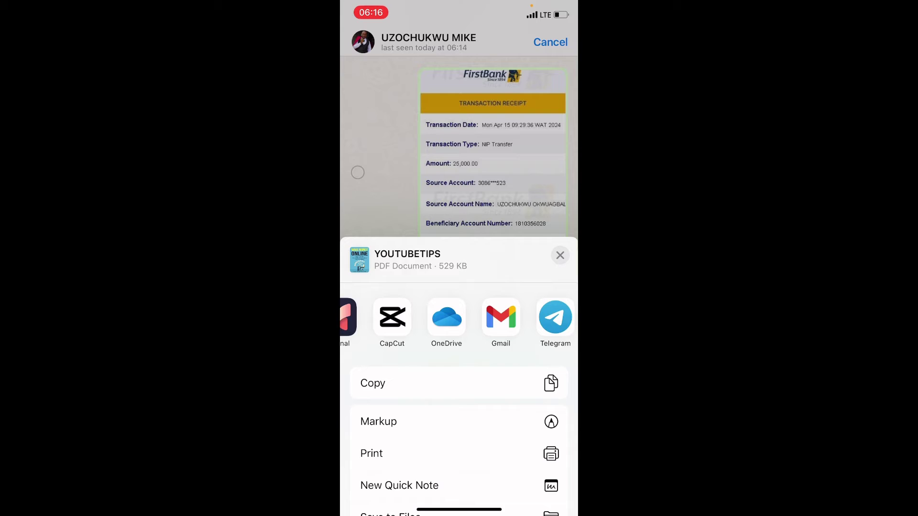
# - Scroll the share sheet to Save to Files, opening the On My iPhone save dialog
pyautogui.hscroll(-3)
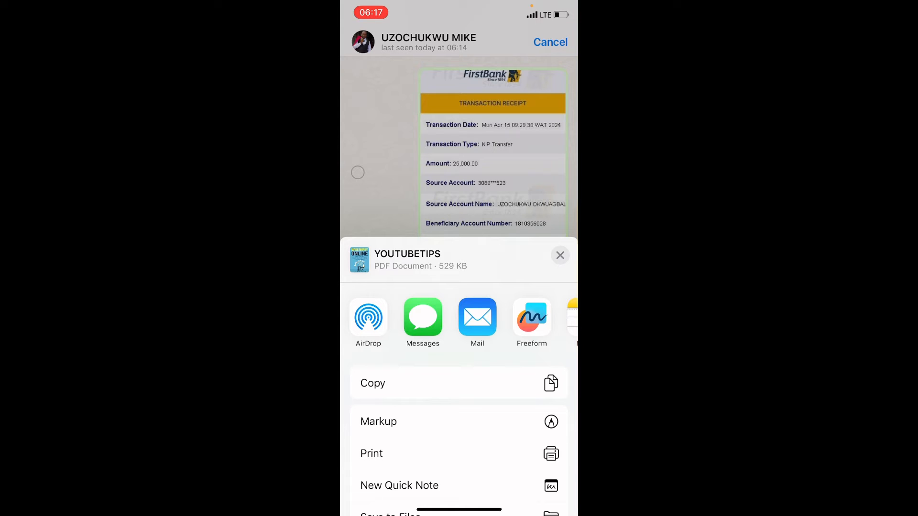
pyautogui.scroll(3)
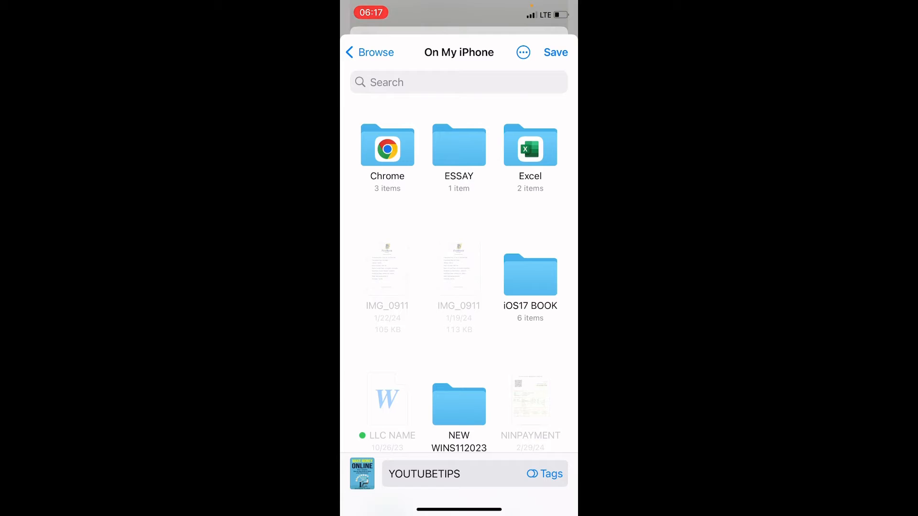
# - Choose On My iPhone as the destination and save YOUTUBETIPS there
pyautogui.click(368, 52)
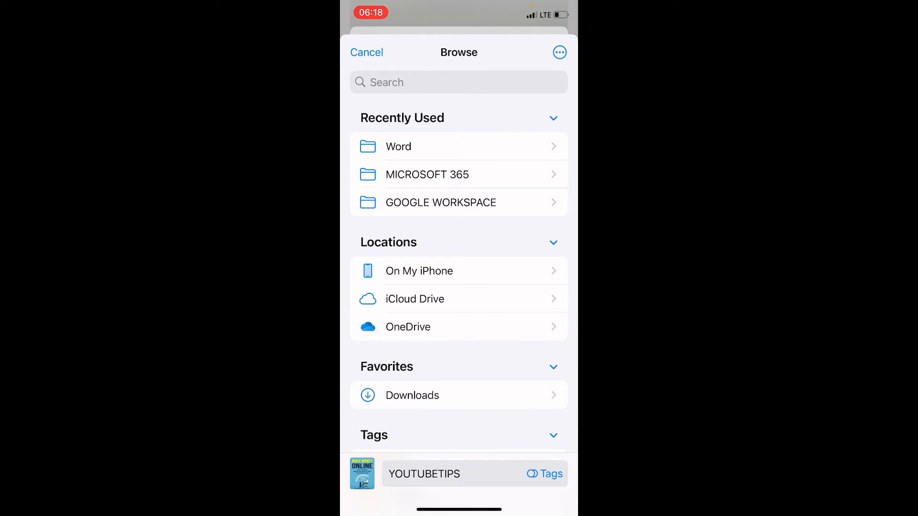
pyautogui.click(419, 270)
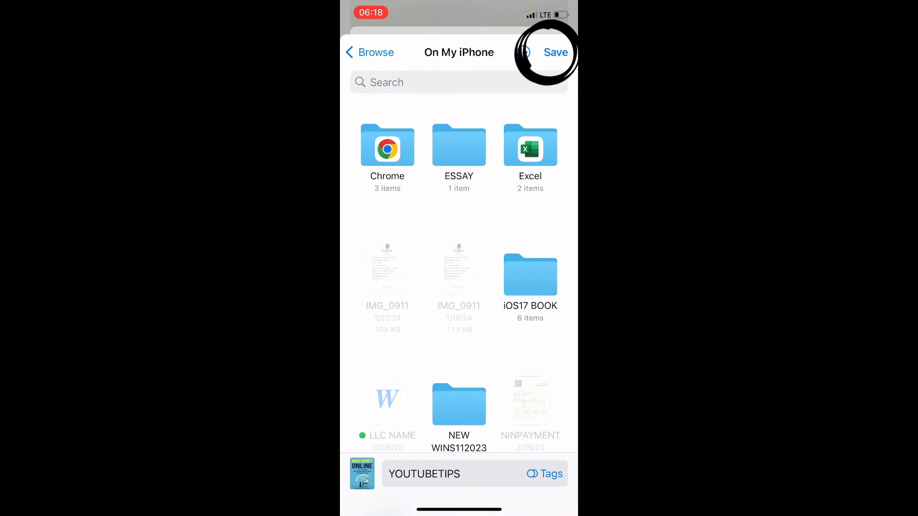
pyautogui.click(554, 53)
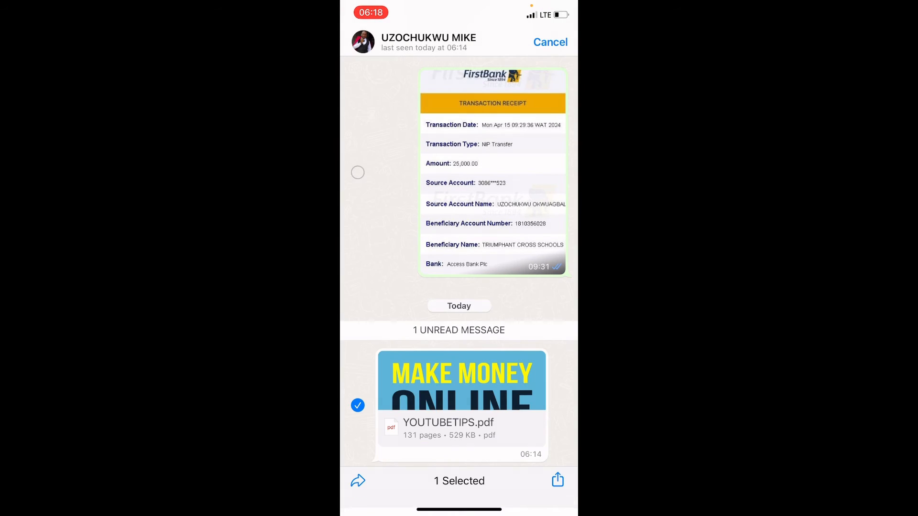
# - Cancel out of the chat selection and return to the home screen
pyautogui.click(550, 42)
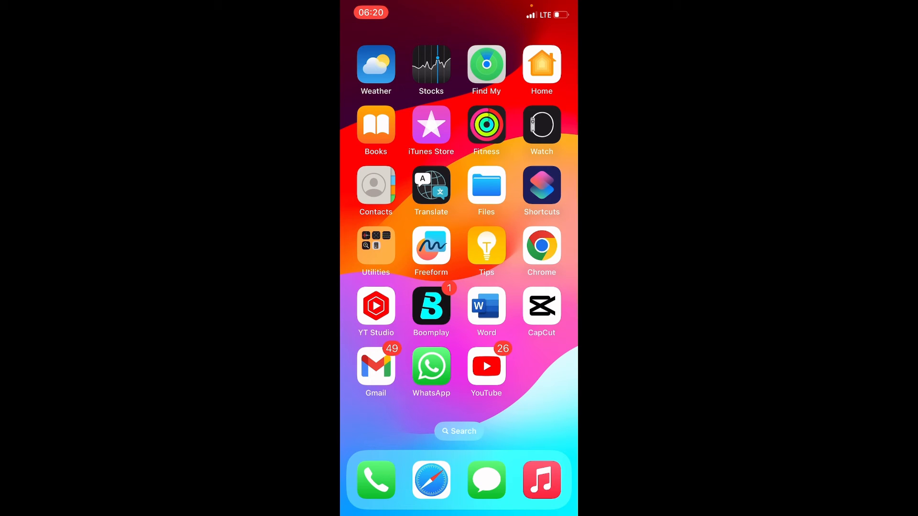
# - Open the Files app and browse On My iPhone to find the saved YOUTUBETIPS PDF
pyautogui.click(486, 191)
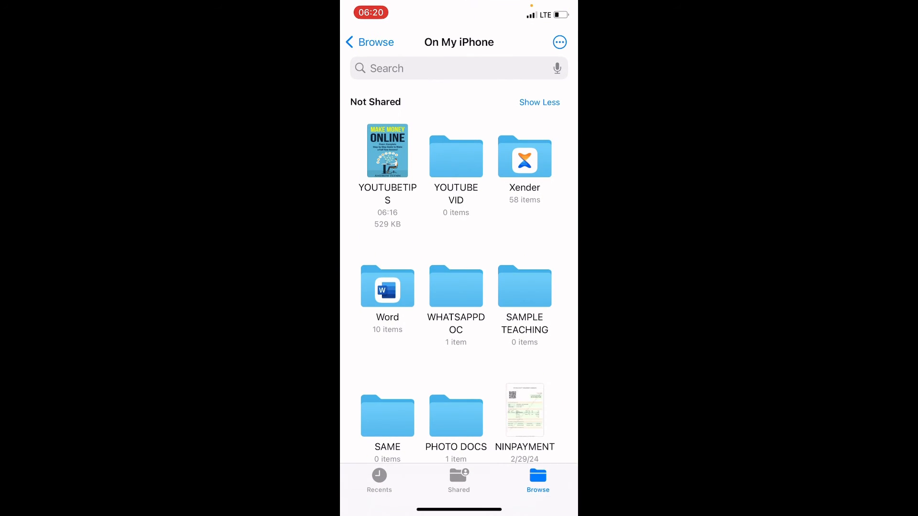
pyautogui.scroll(3)
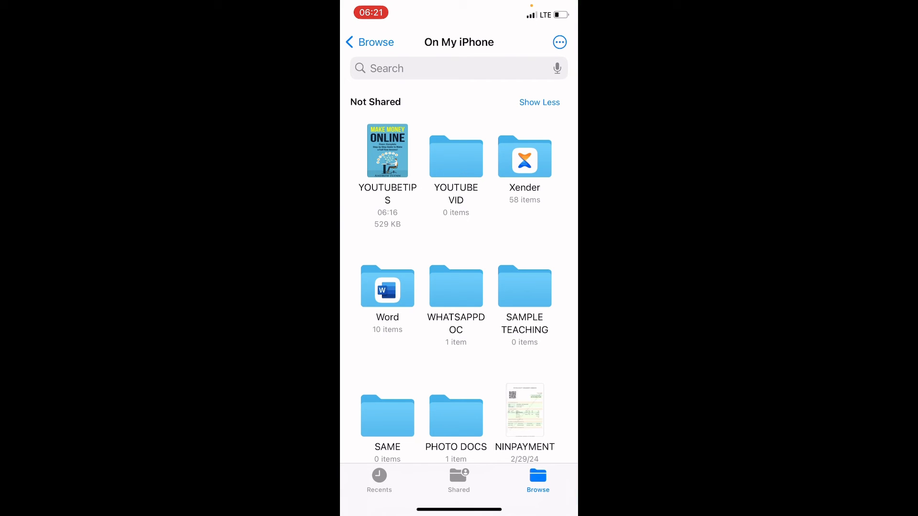
pyautogui.click(370, 42)
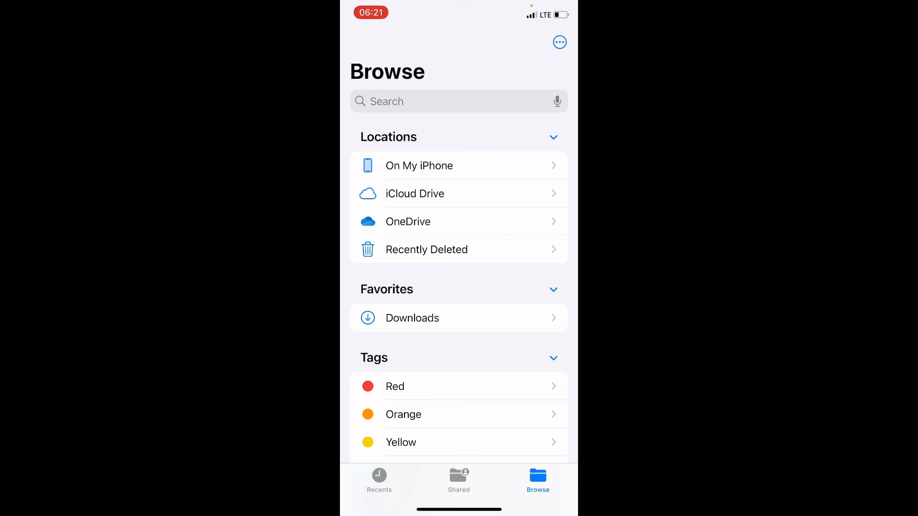
pyautogui.click(419, 166)
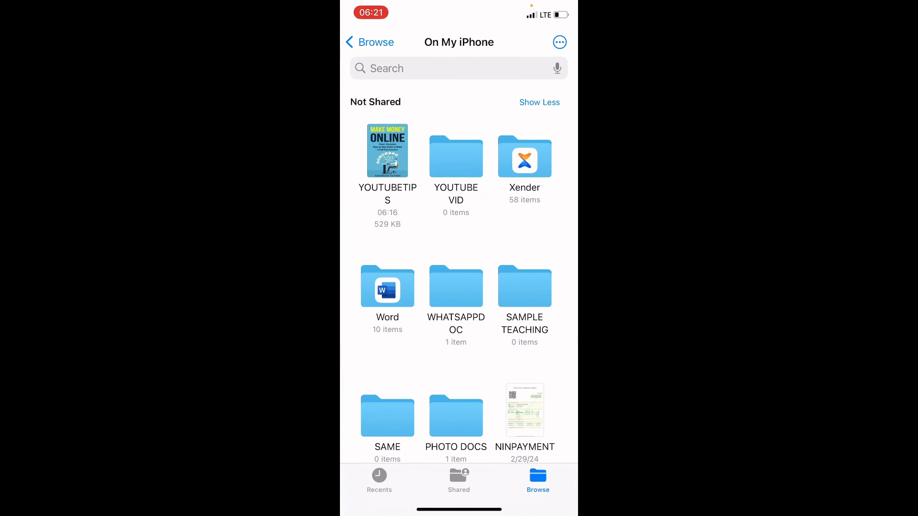